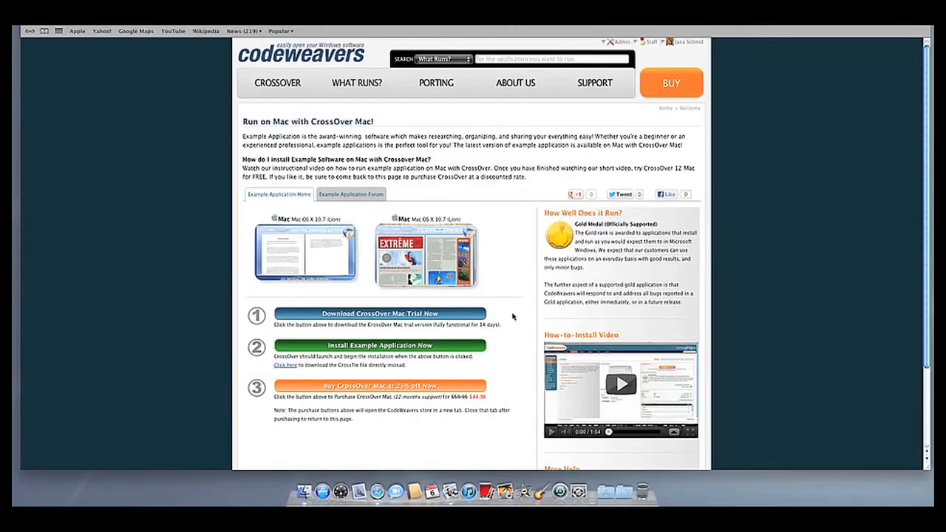
- Fill in the Name and E-mail fields on the CodeWeavers trial form and submit for the CrossOver Mac download
left_click(379, 313)
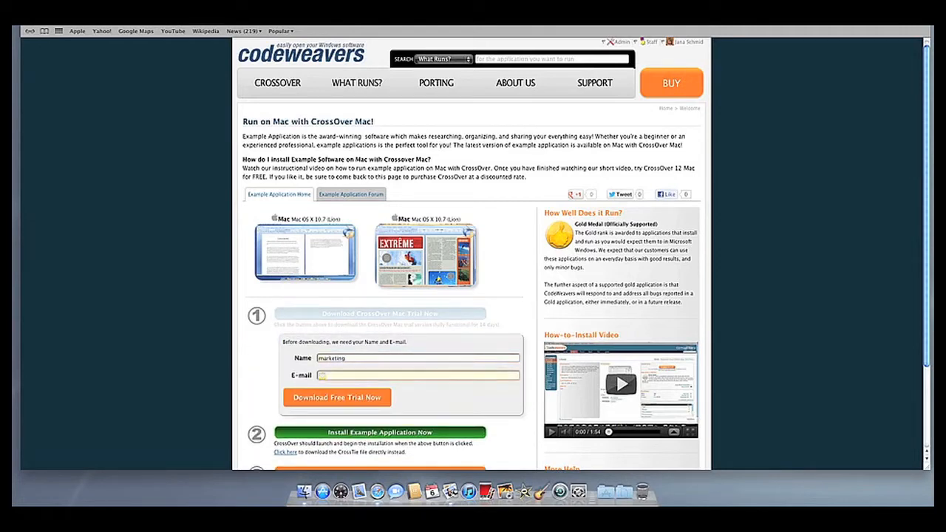
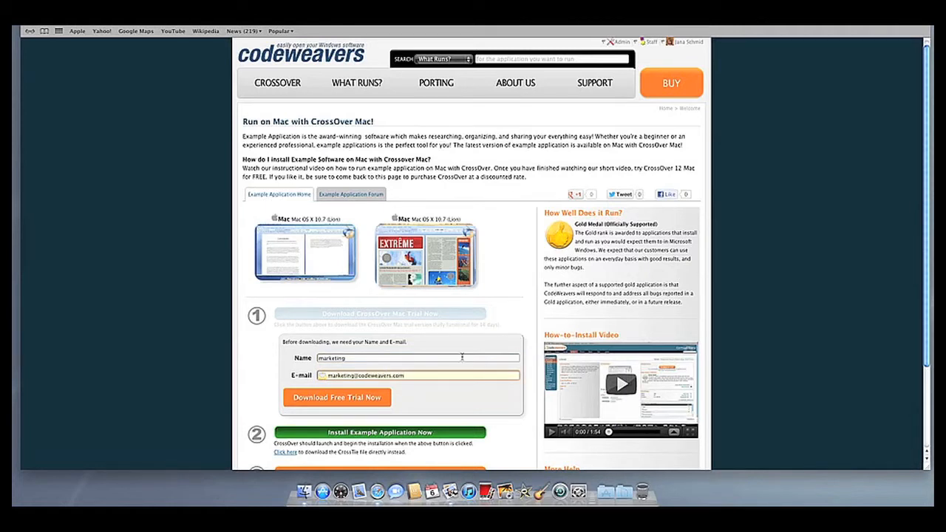
left_click(337, 398)
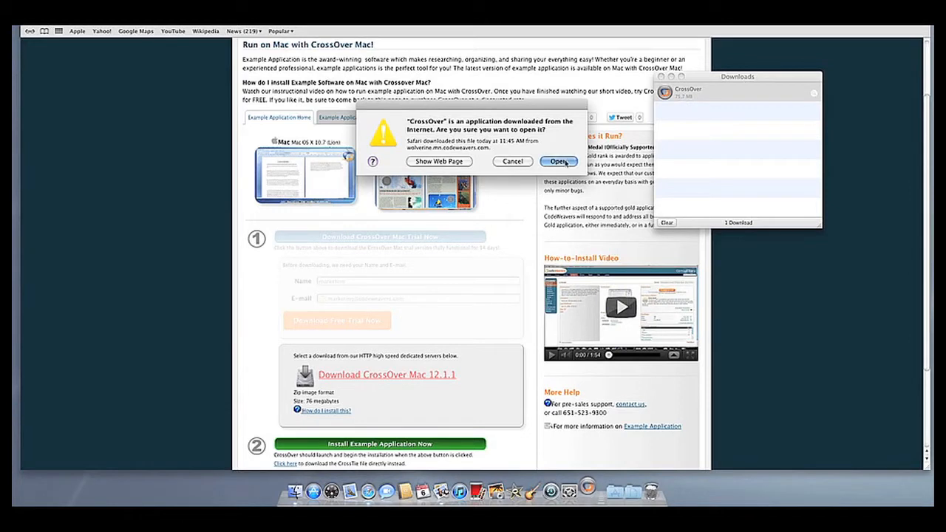
- Confirm opening the downloaded CrossOver app and move it into the Applications folder
left_click(560, 162)
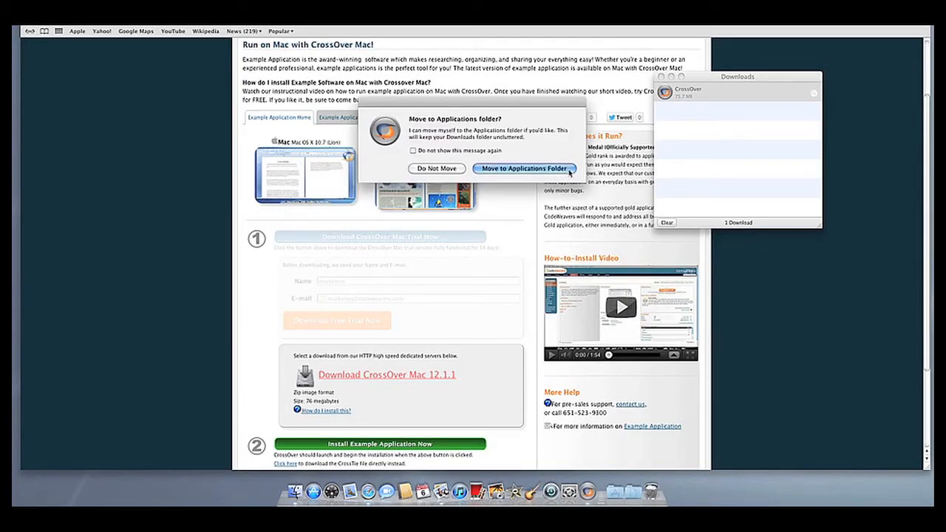
left_click(523, 168)
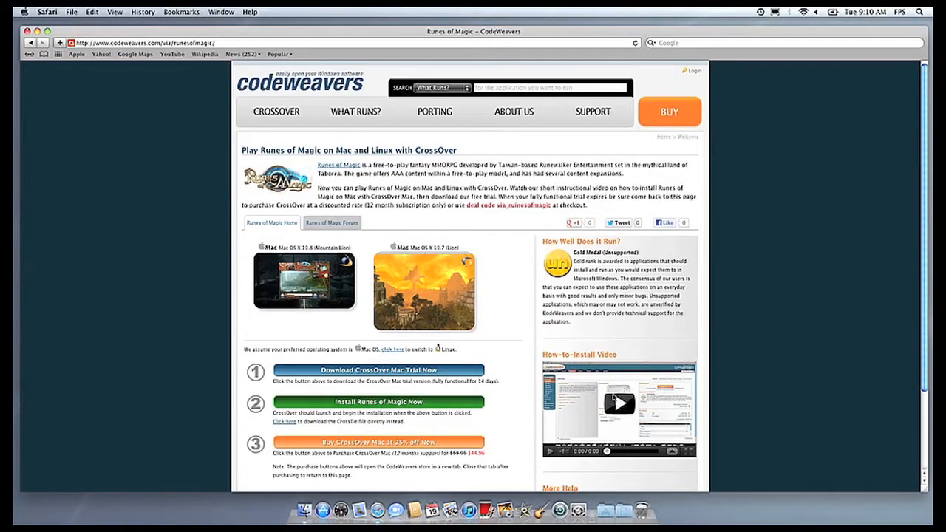
mouse_move(452, 401)
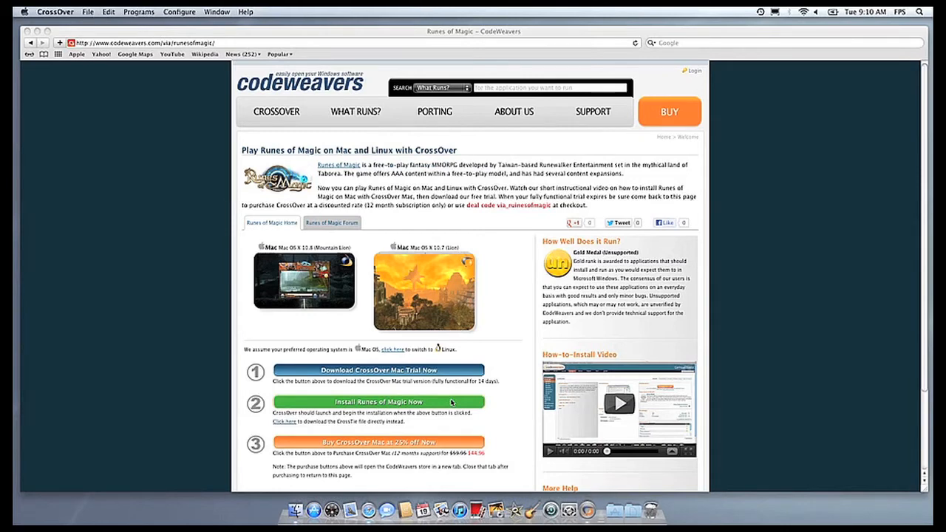
- Install Runes of Magic with the CrossOver Software Installer, then launch the game from the CrossOver folder
left_click(378, 401)
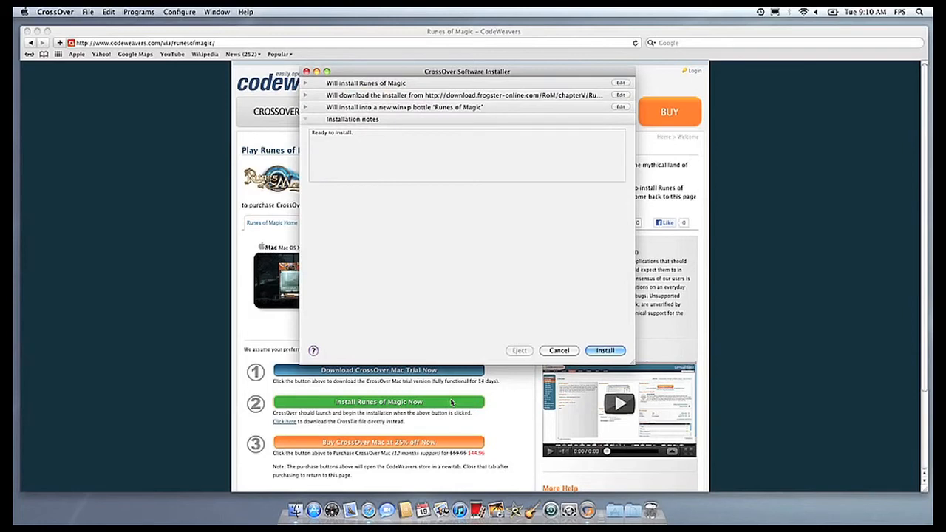
left_click(604, 351)
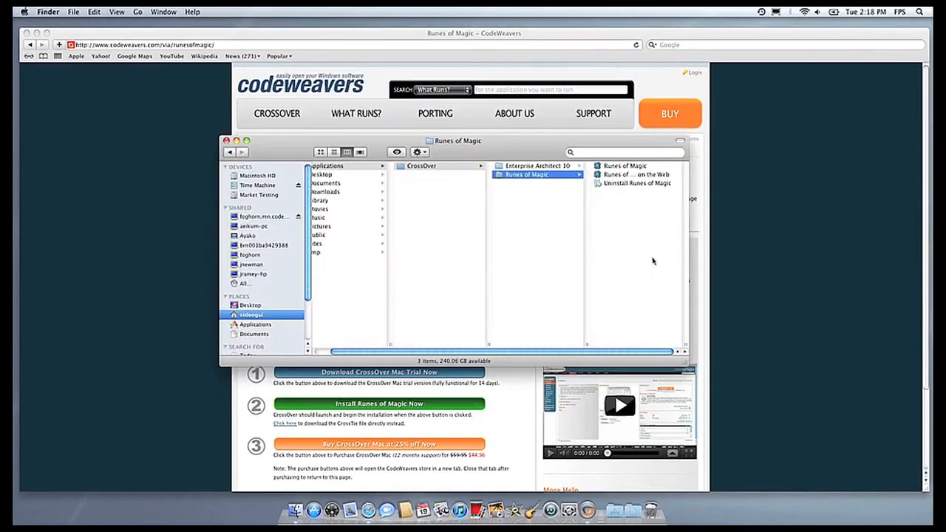
left_click(625, 165)
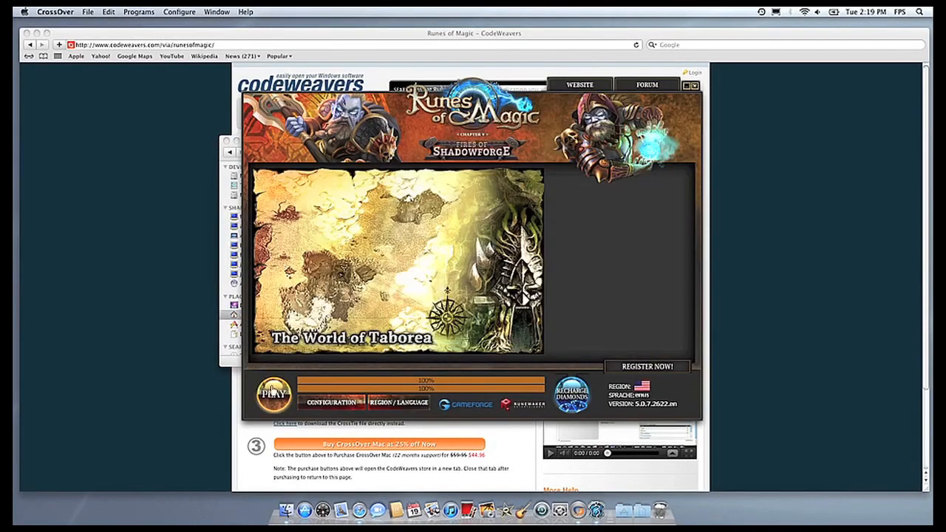
- Play from the launcher, confirm the agreement, enter the world, and answer No to the tutorial
left_click(273, 393)
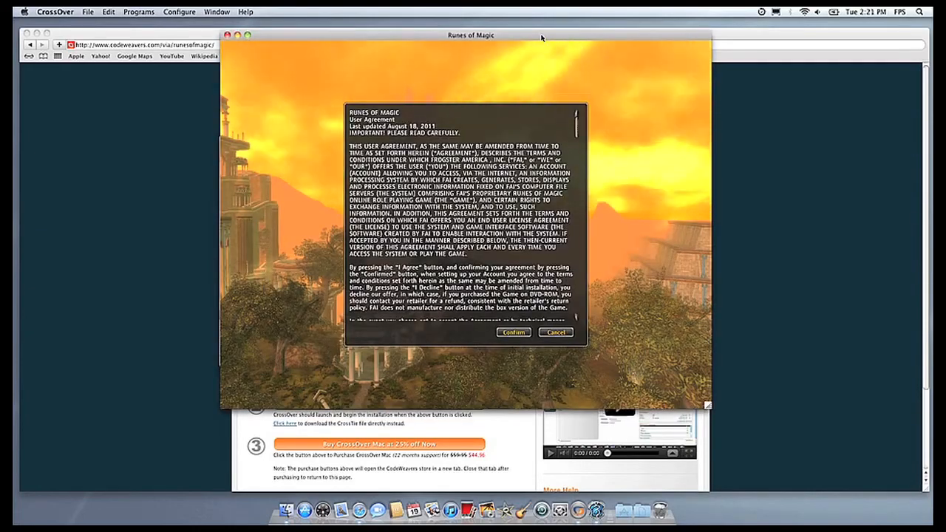
left_click(514, 332)
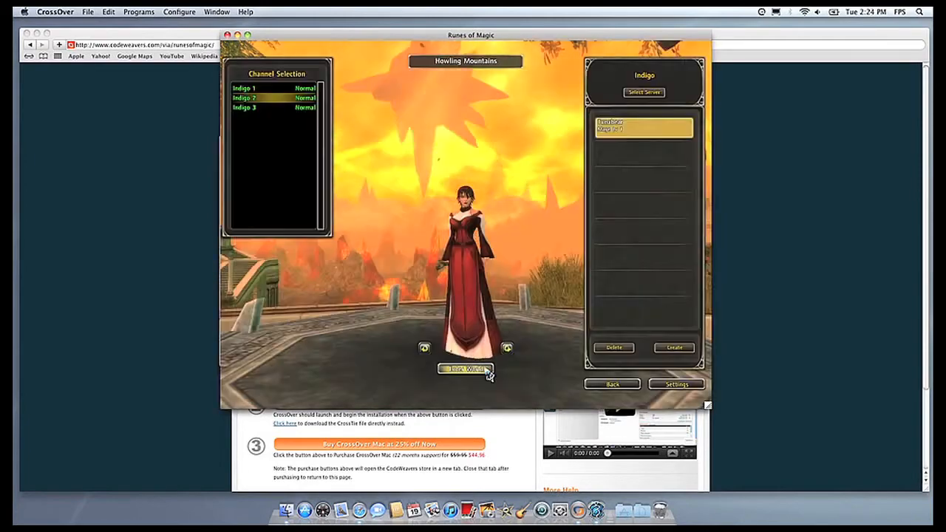
left_click(465, 369)
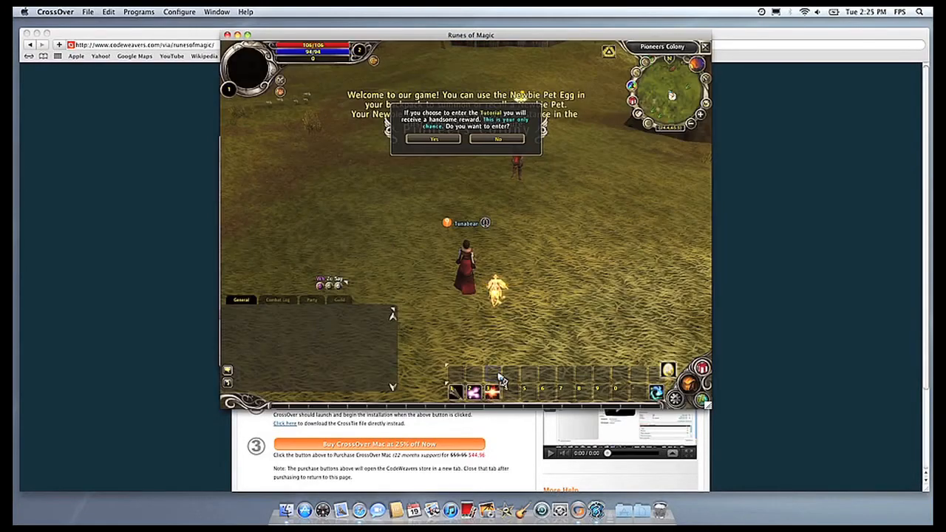
left_click(497, 140)
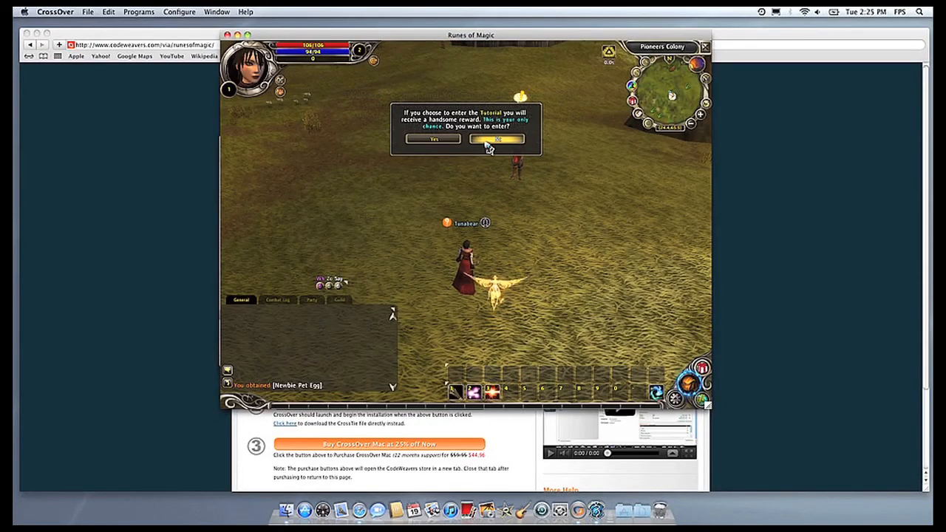
left_click(497, 139)
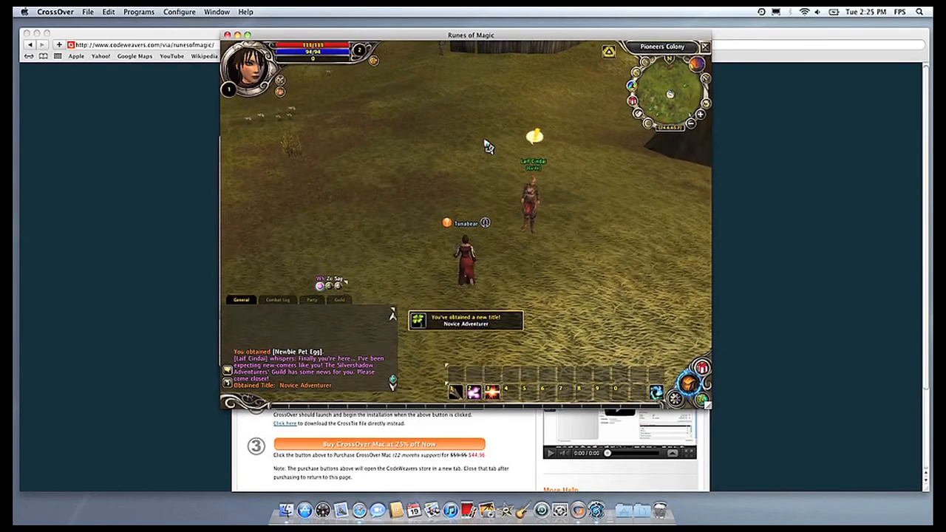